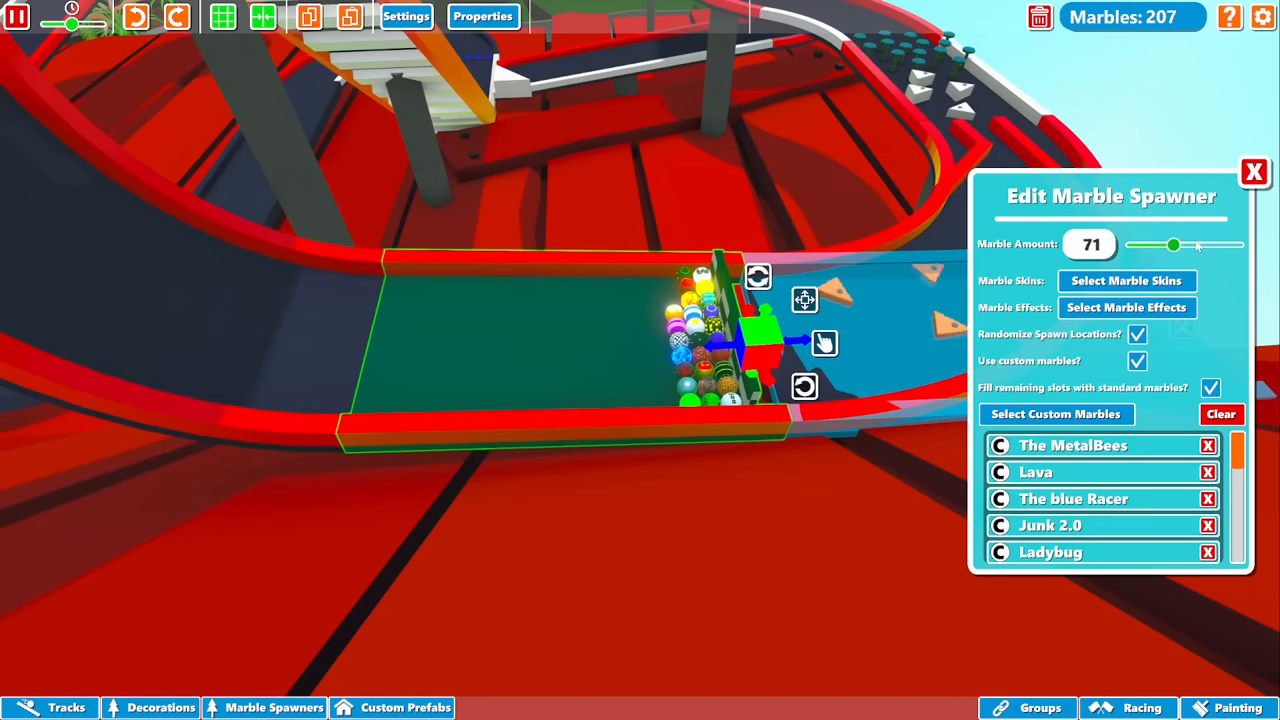
- Set the spawner to 180 marbles, clear its list and add all subscriber-named custom marbles
left_click_drag(1176, 244, 1238, 244)
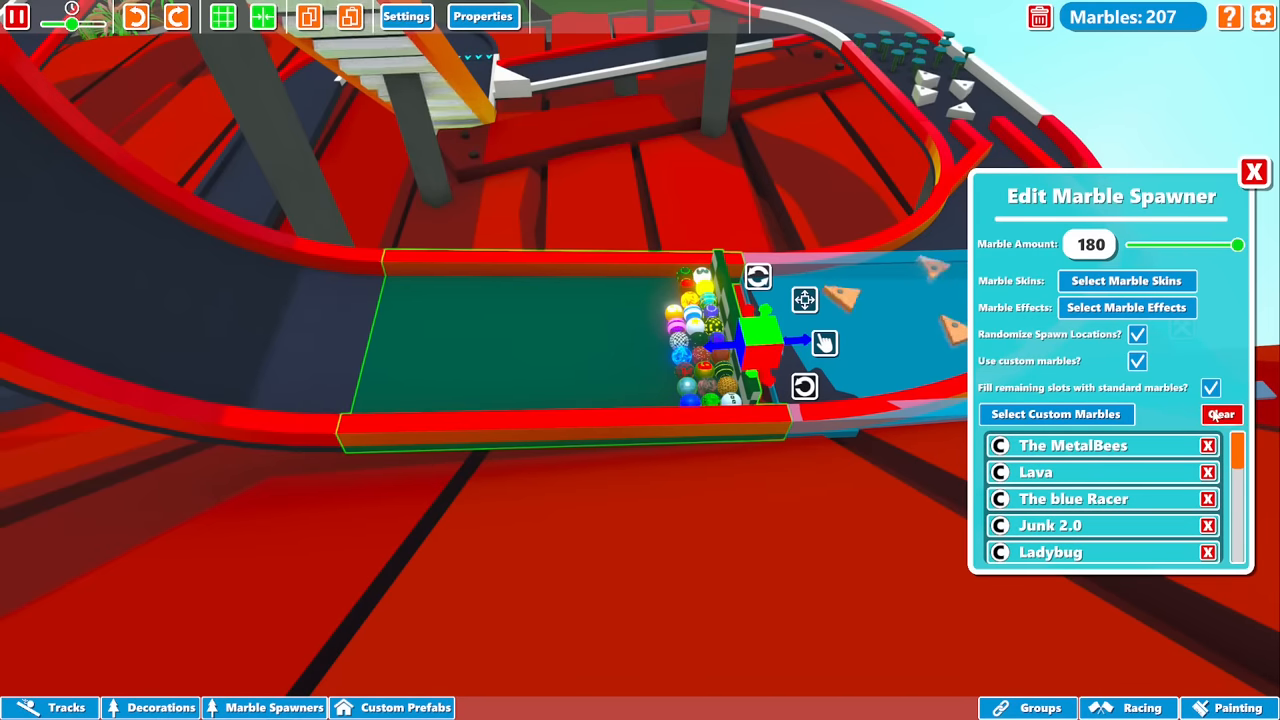
left_click(1056, 414)
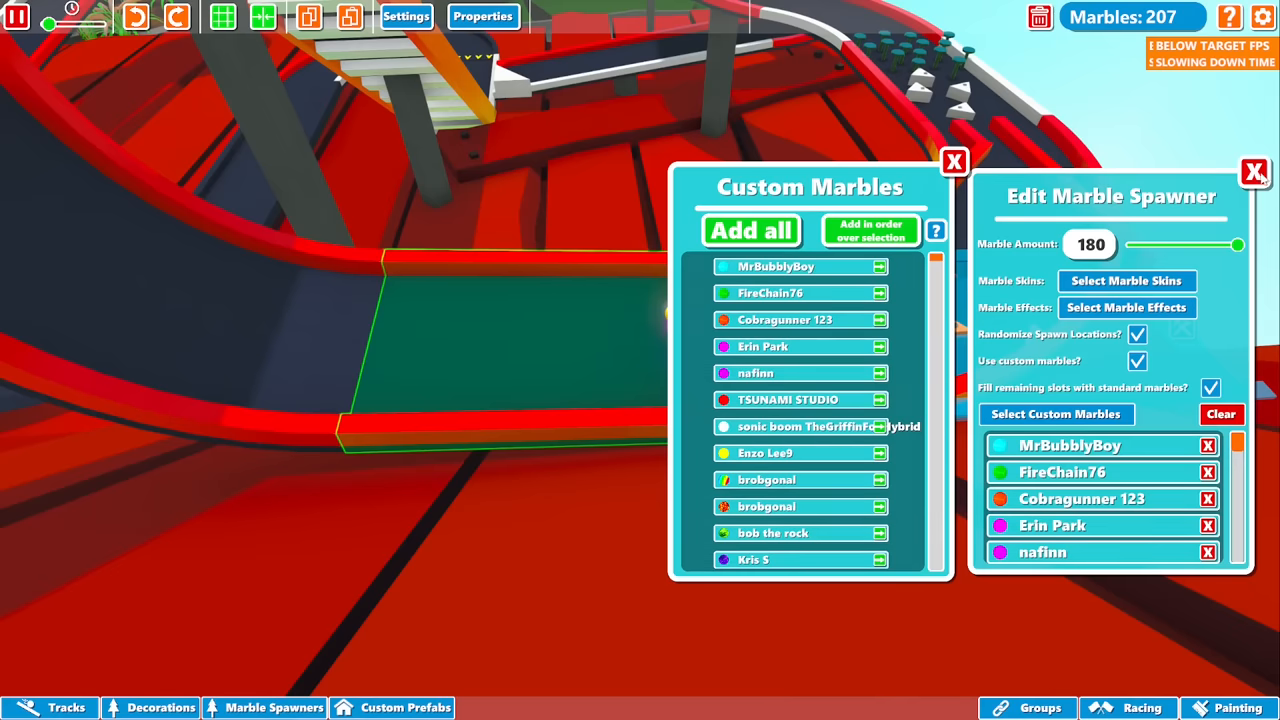
left_click(1256, 172)
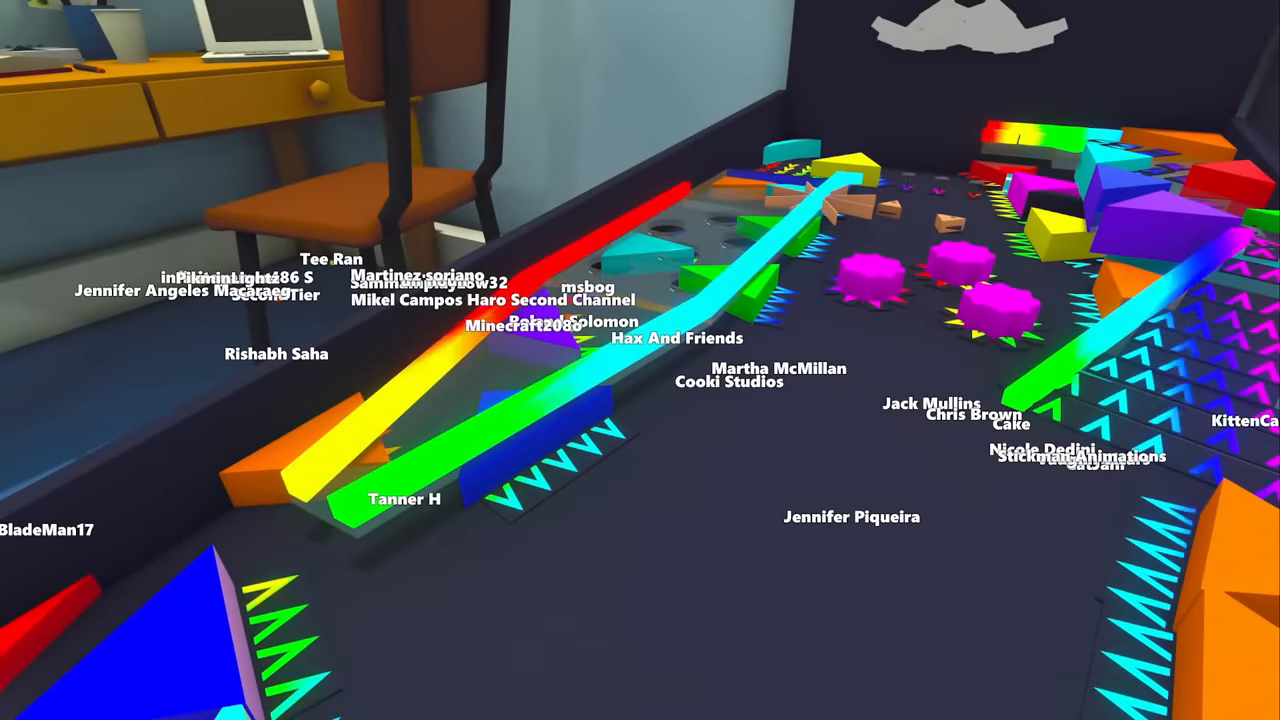
mouse_move(640, 360)
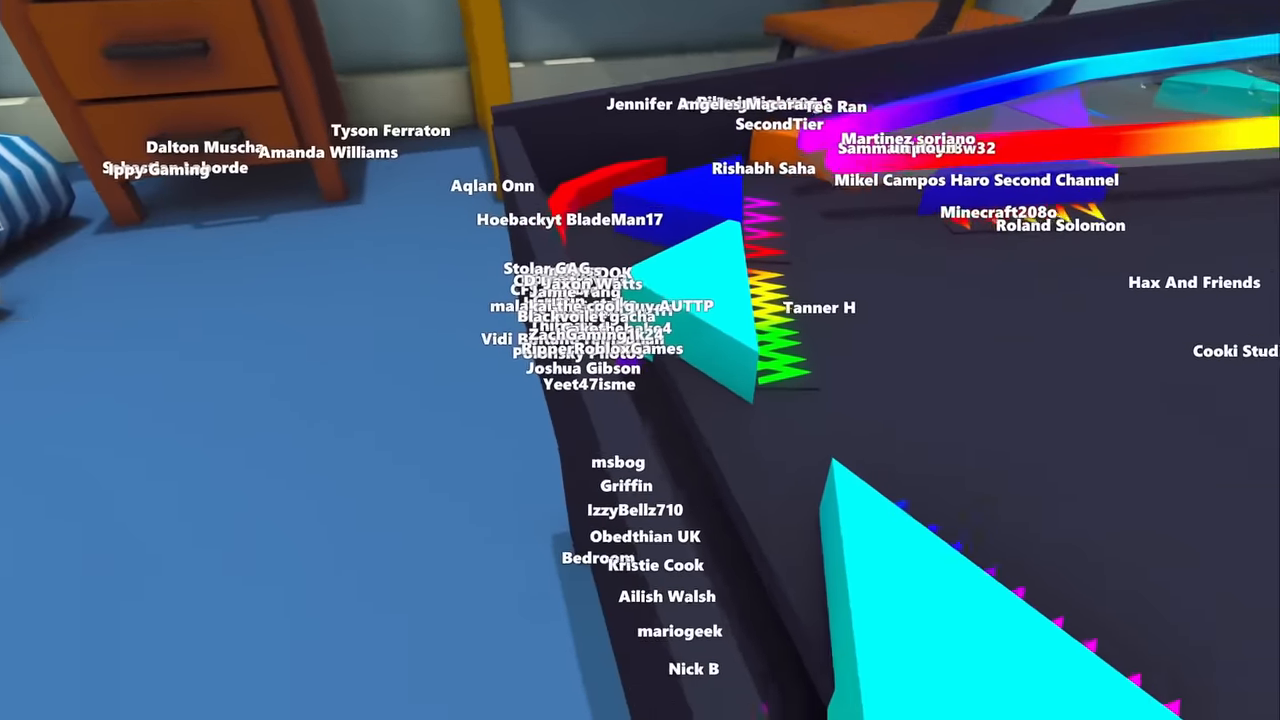